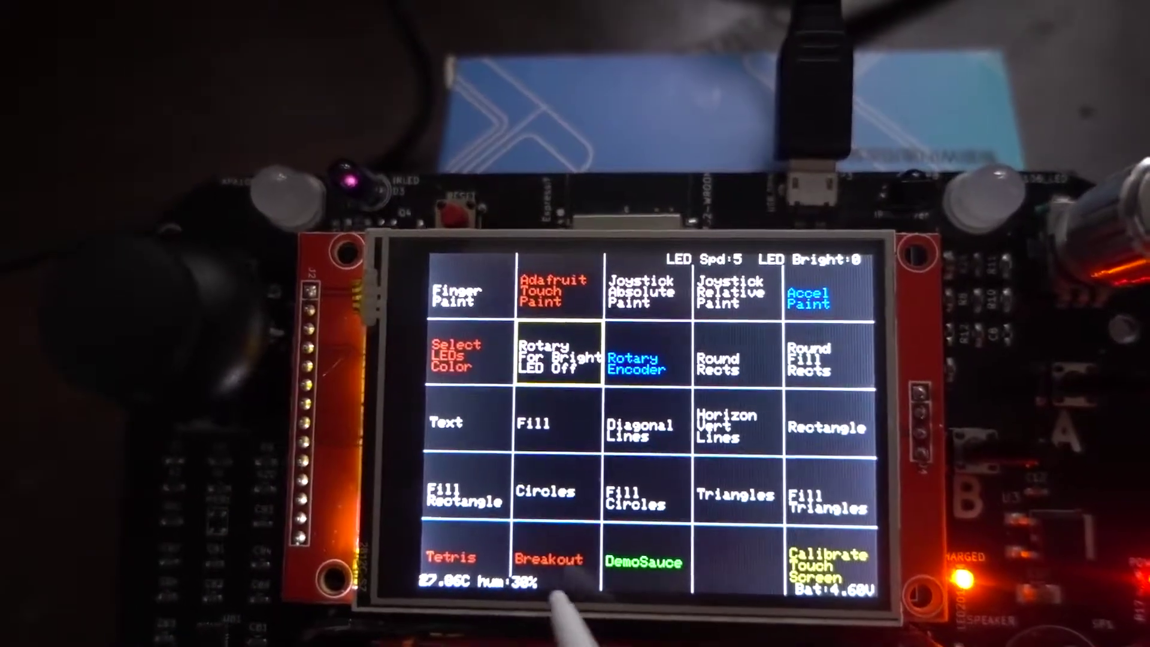
Tap the Breakout tile in the demo menu's bottom row to start the orange brick-wall game.
{"action": "left_click", "coordinate": [548, 561]}
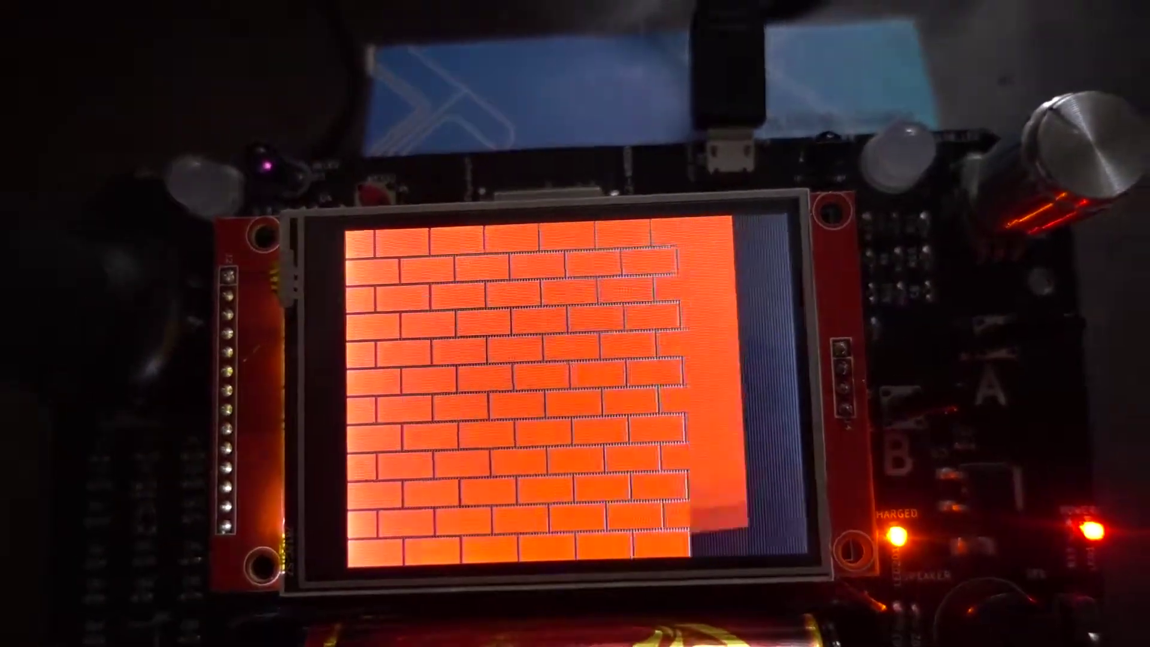